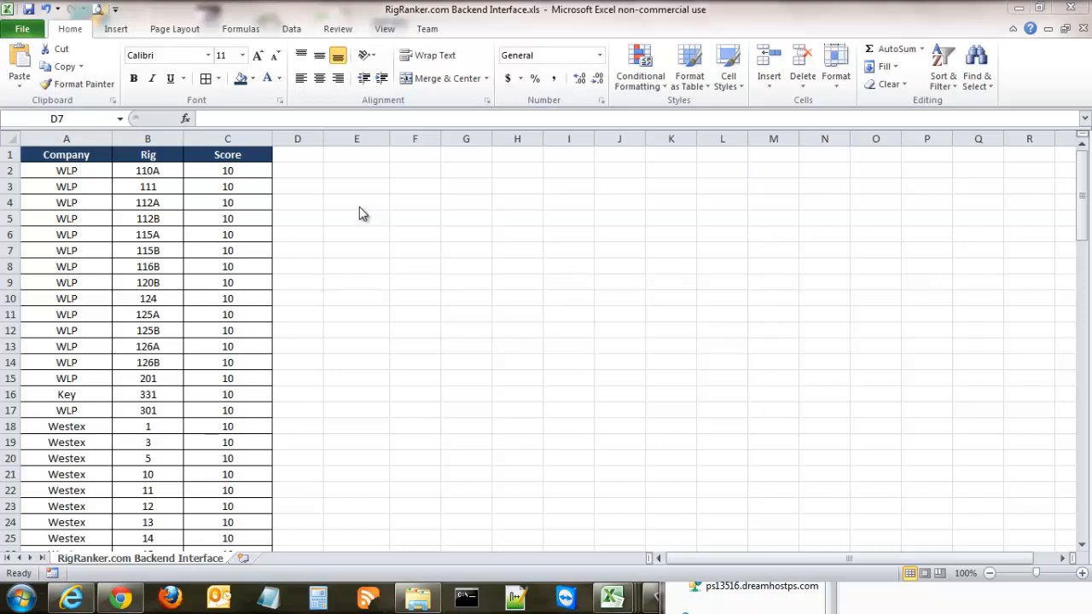
# Step: Enter the label 'Total Count' in cell E4
pyautogui.click(356, 203)
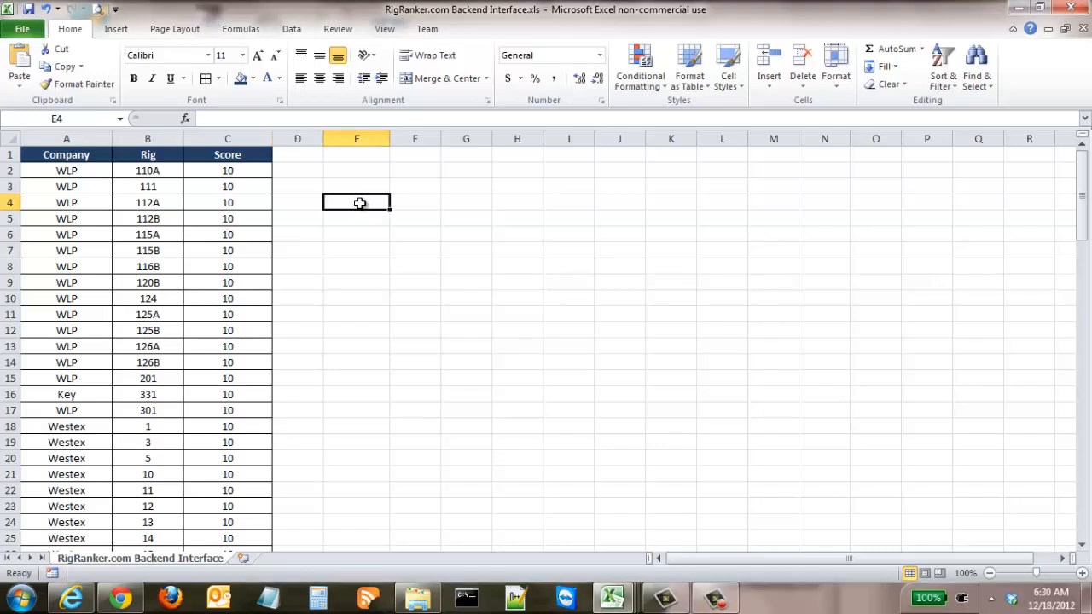
pyautogui.moveTo(585, 280)
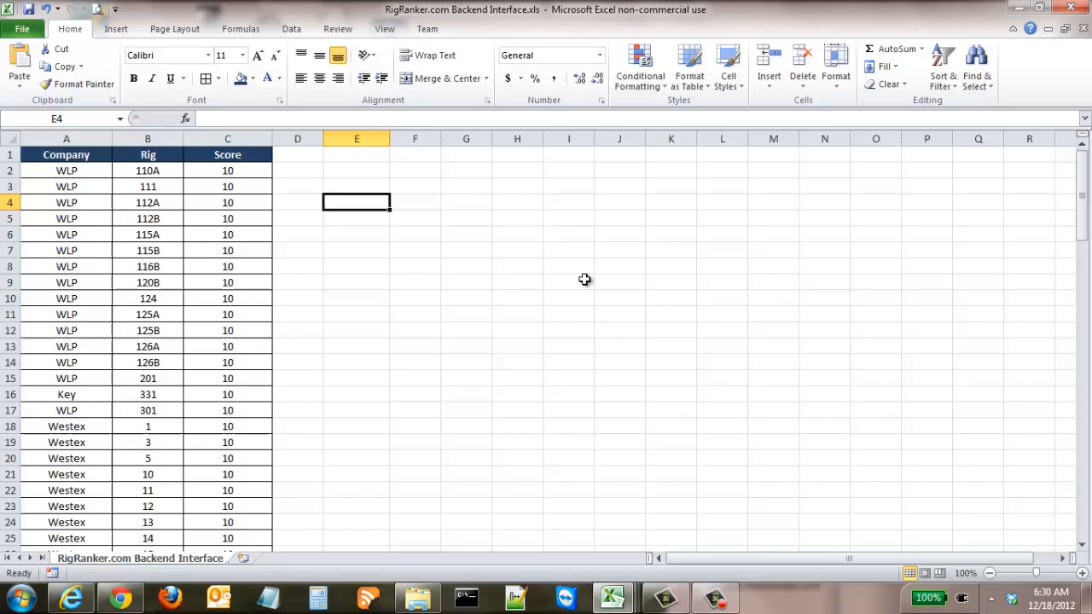
pyautogui.moveTo(528, 256)
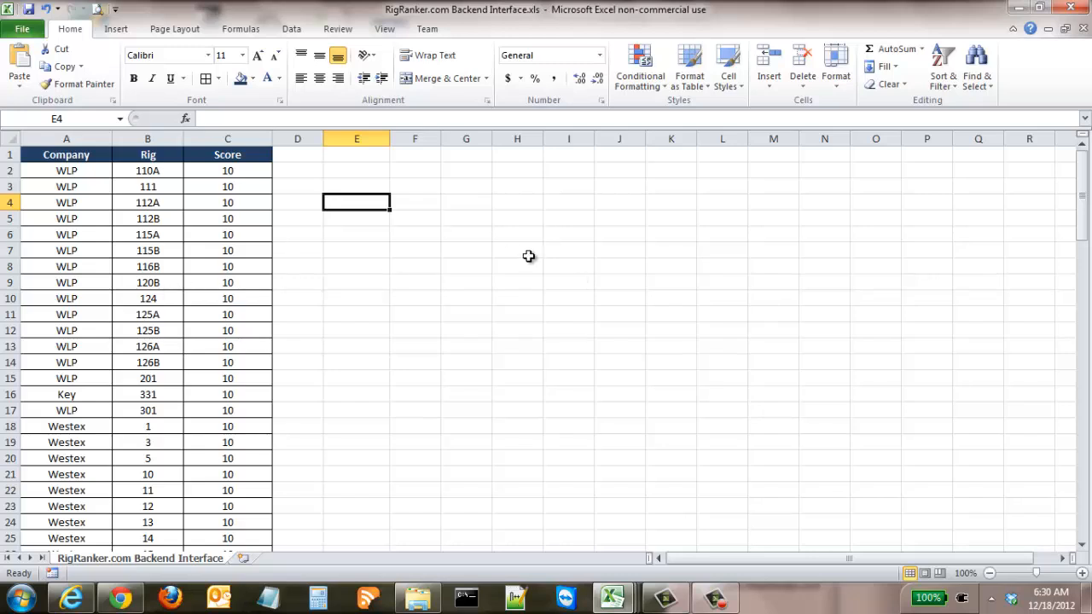
pyautogui.write('Total')
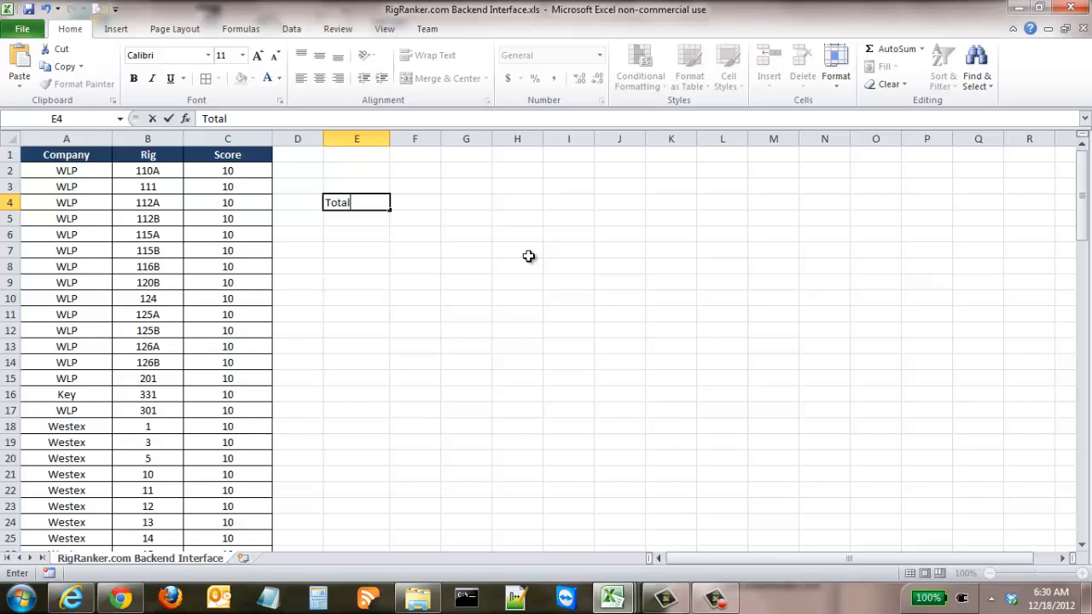
pyautogui.write('Count')
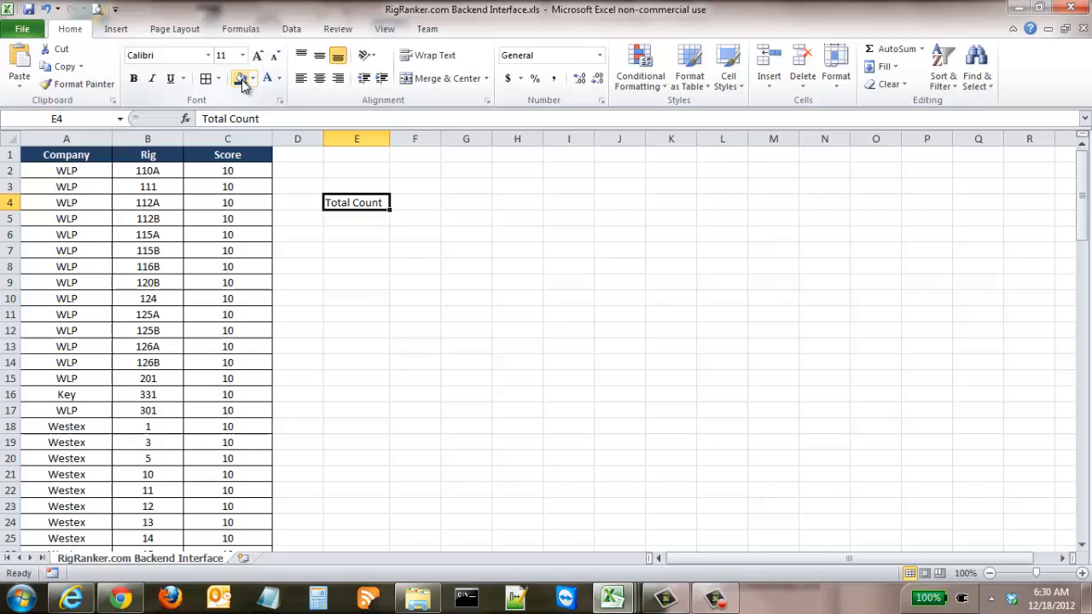
# Step: Give the Total Count cell a dark blue fill and white font
pyautogui.click(133, 78)
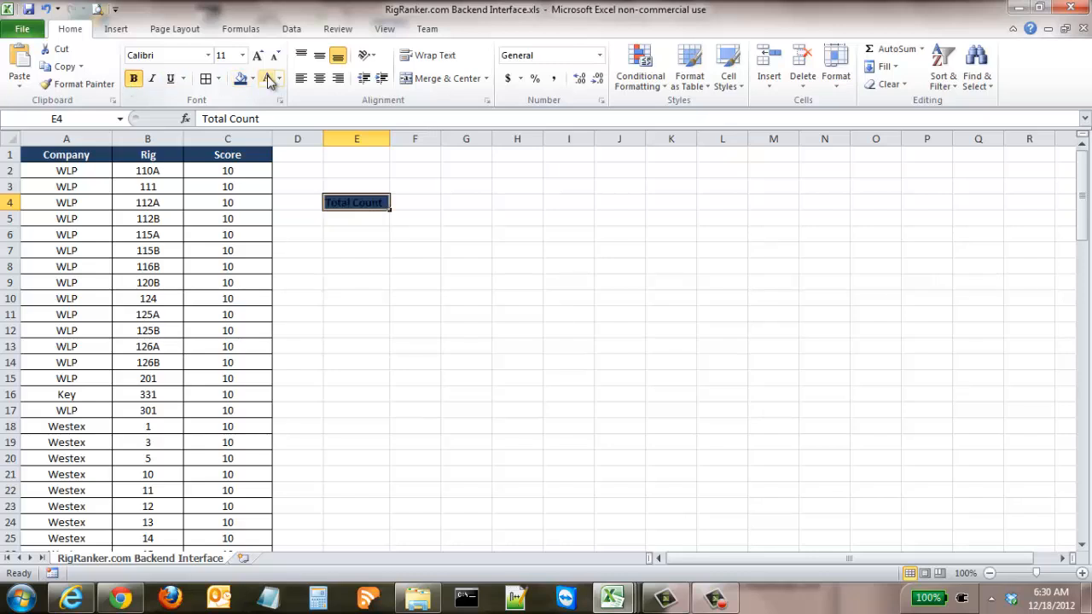
pyautogui.click(266, 79)
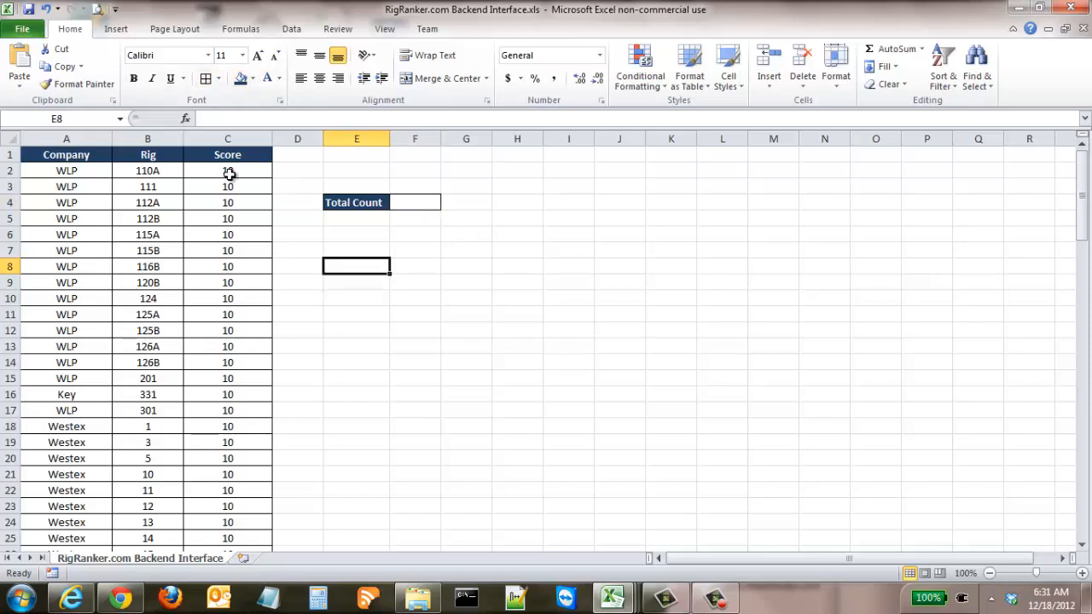
pyautogui.moveTo(413, 200)
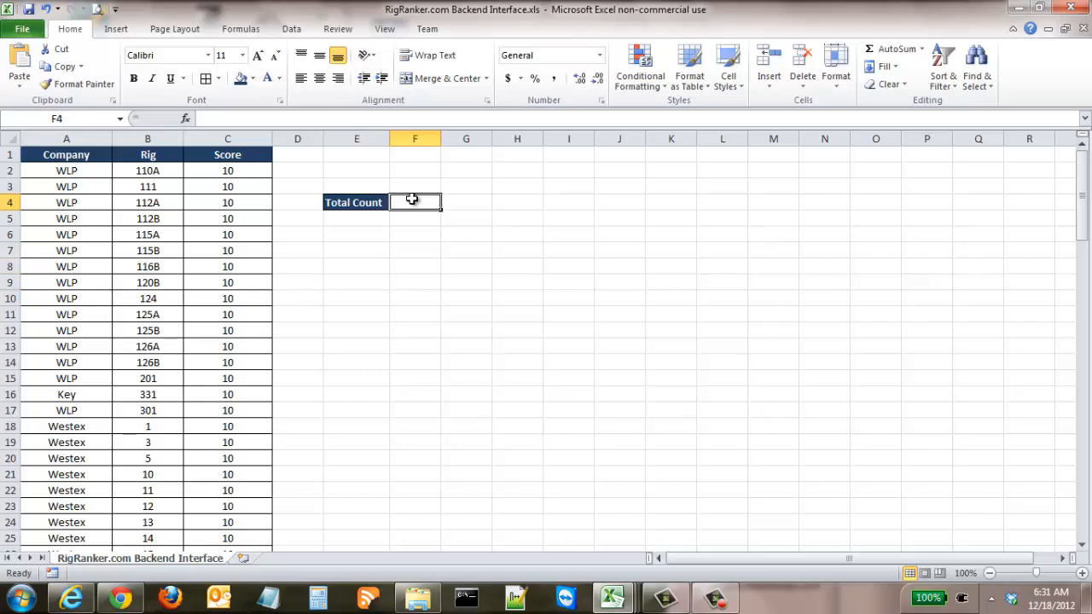
pyautogui.moveTo(317, 179)
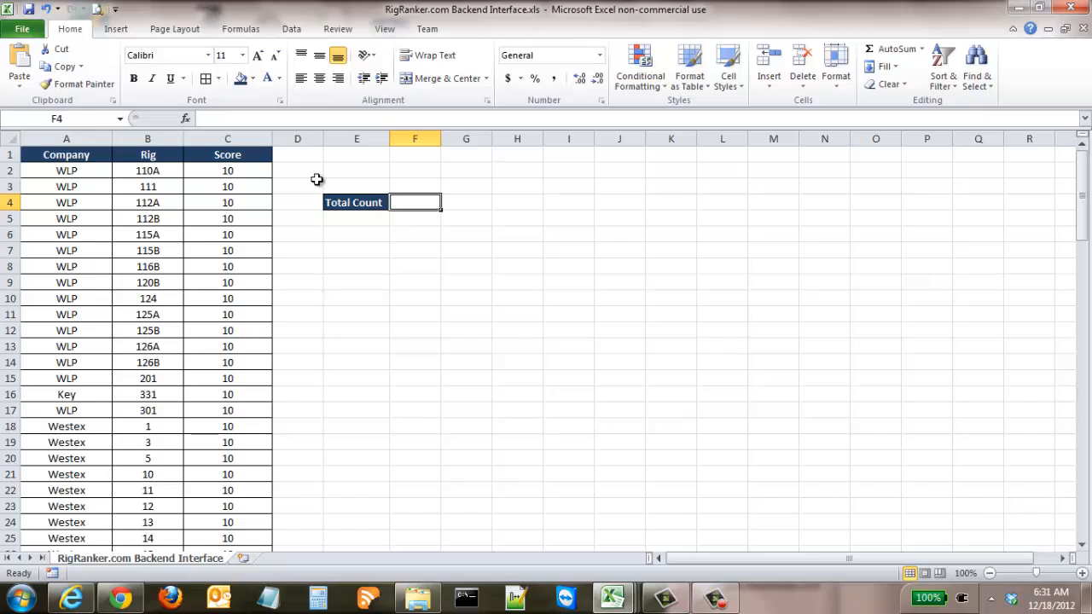
# Step: Type '=count(' in F4 to start the COUNT function
pyautogui.write('=c')
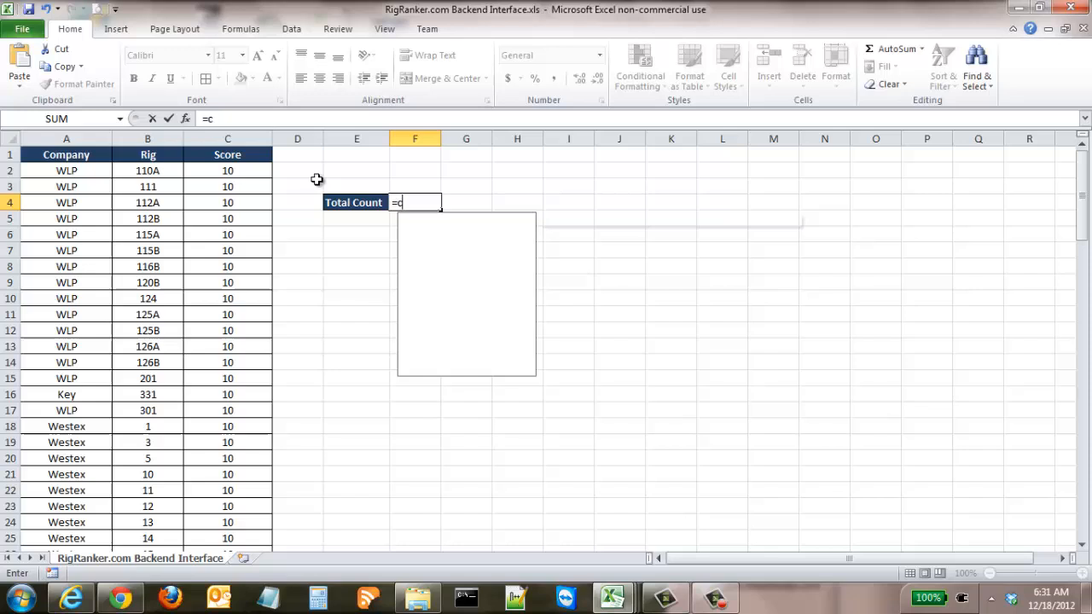
pyautogui.write('ount(')
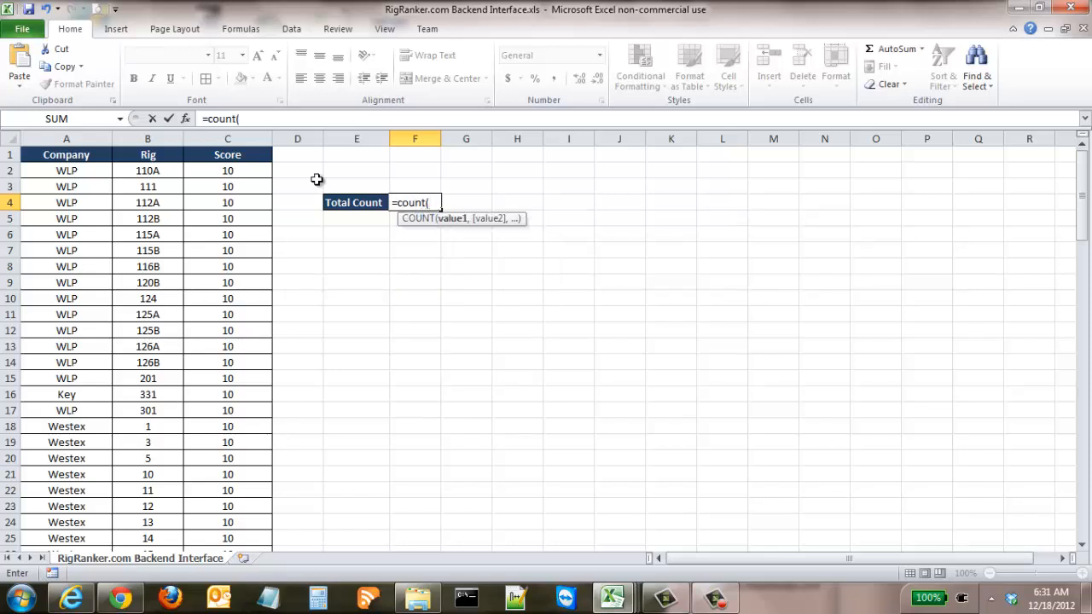
pyautogui.moveTo(243, 170)
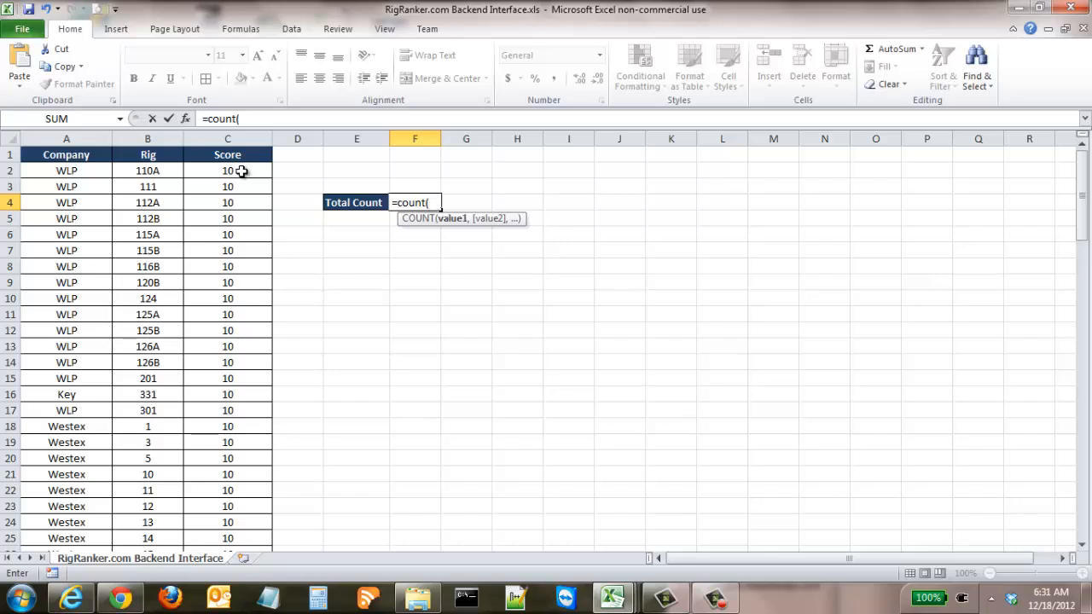
# Step: Complete F4's formula as =COUNT(C2:C107), showing 106, and verify it
pyautogui.click(227, 170)
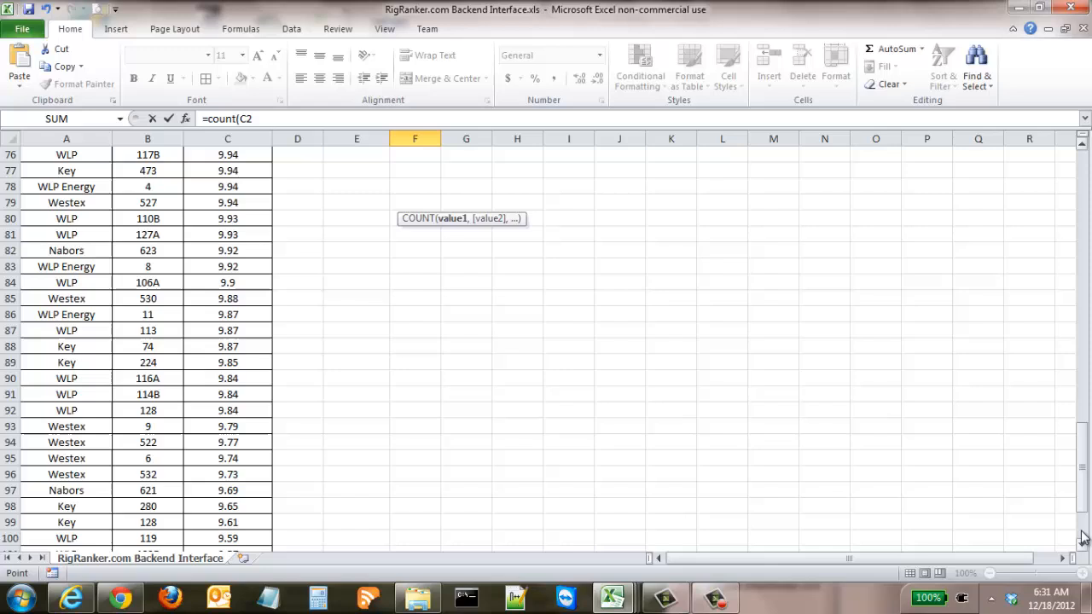
pyautogui.scroll(-3)
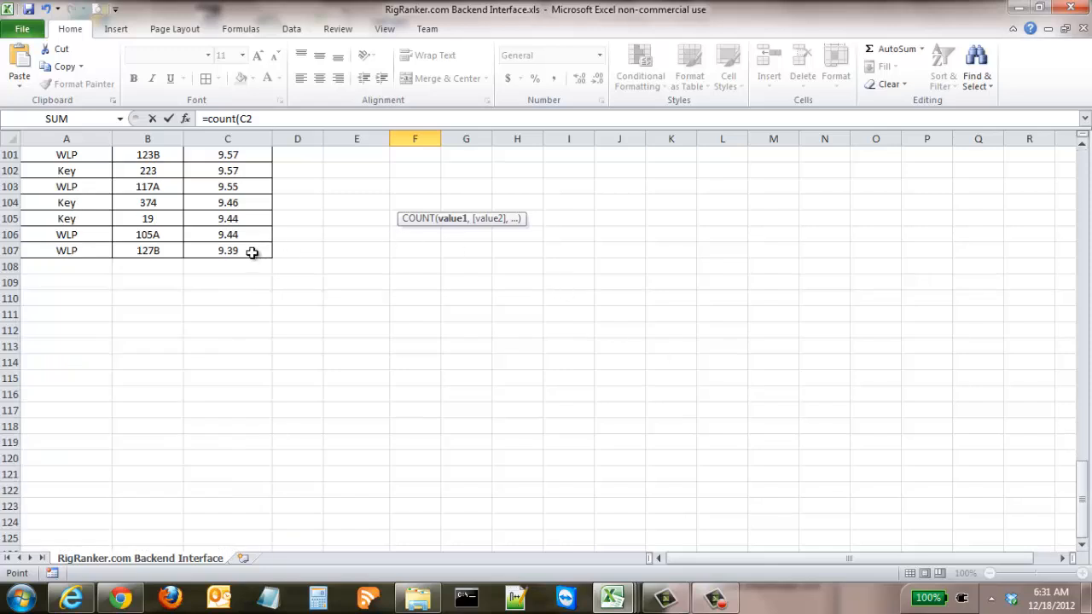
pyautogui.moveTo(226, 154); pyautogui.dragTo(227, 250)
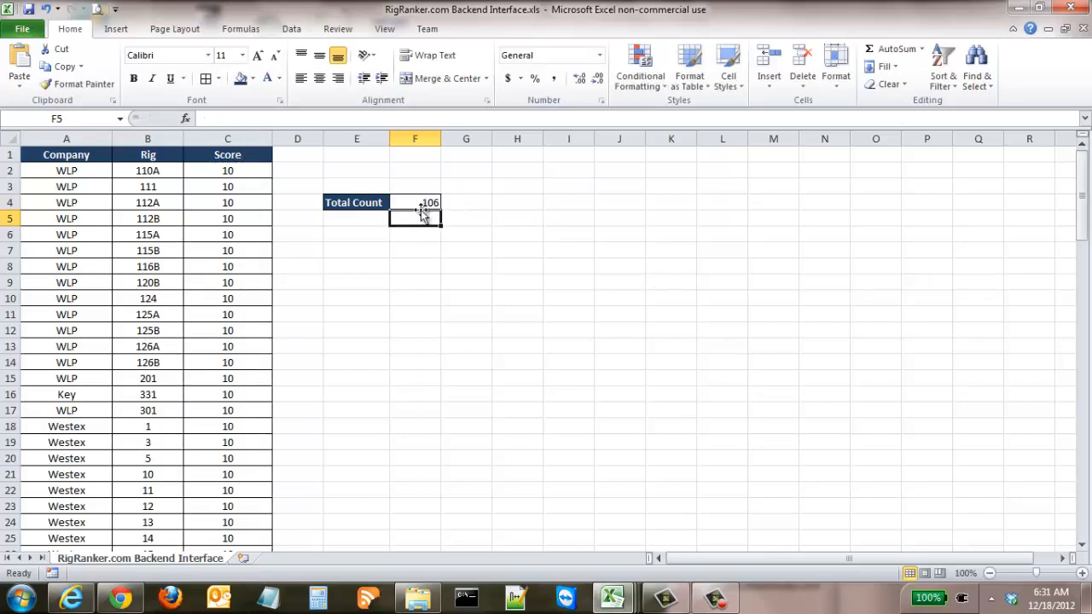
pyautogui.click(415, 202)
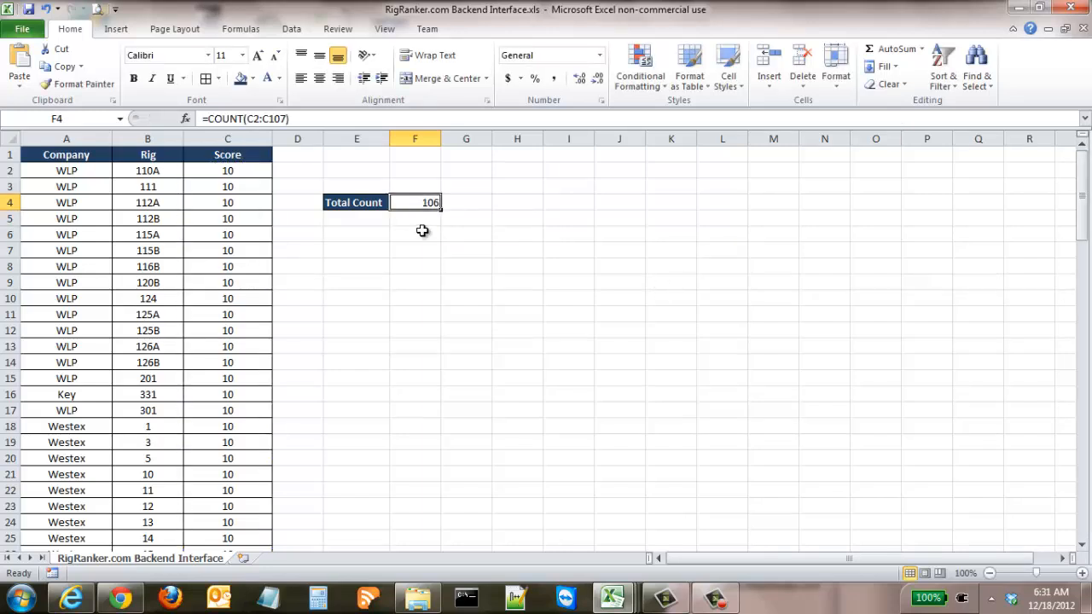